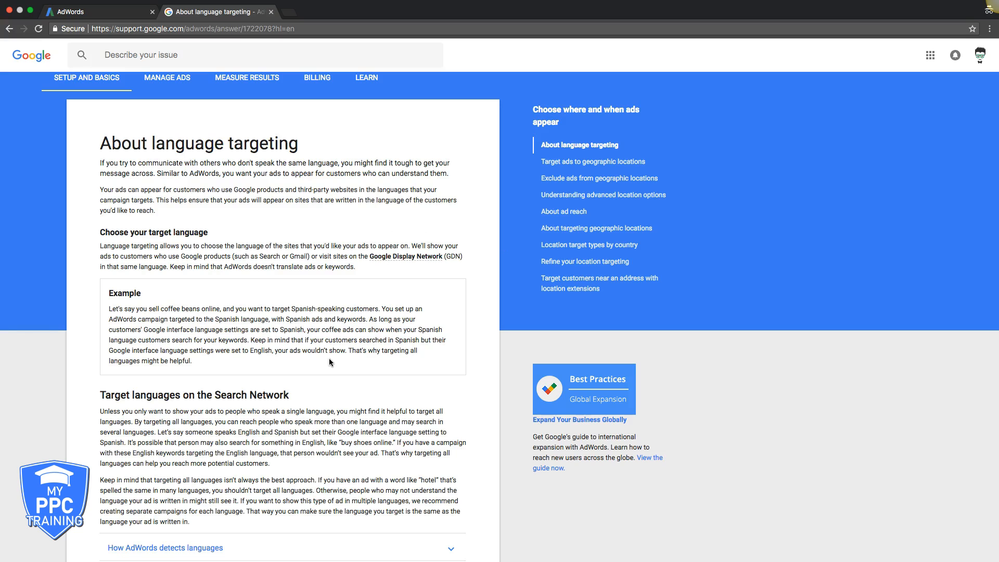
# Return to the AdWords account and go to the White Label PPC (NEW) campaign's Settings.
pyautogui.scroll(-3)
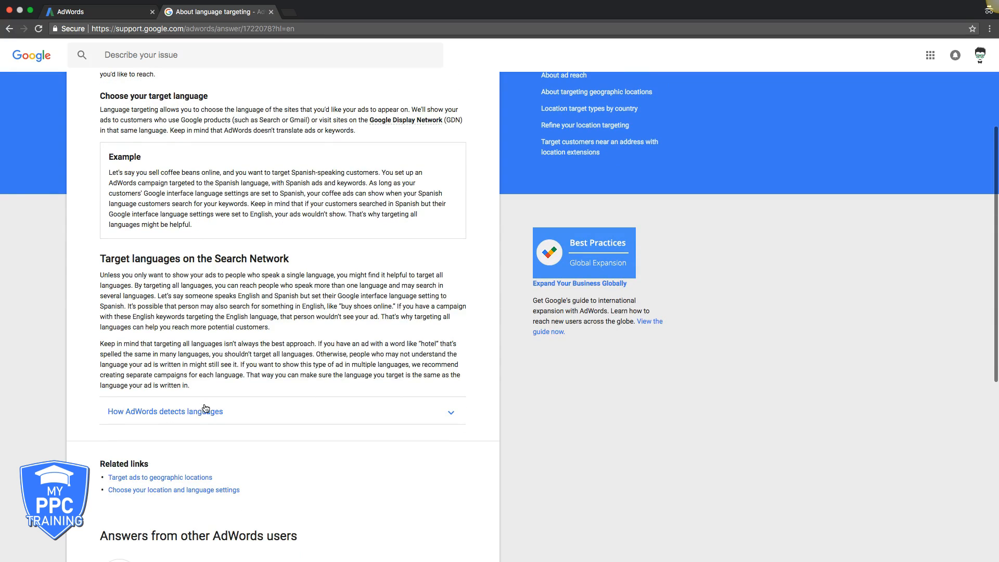
pyautogui.moveTo(251, 341)
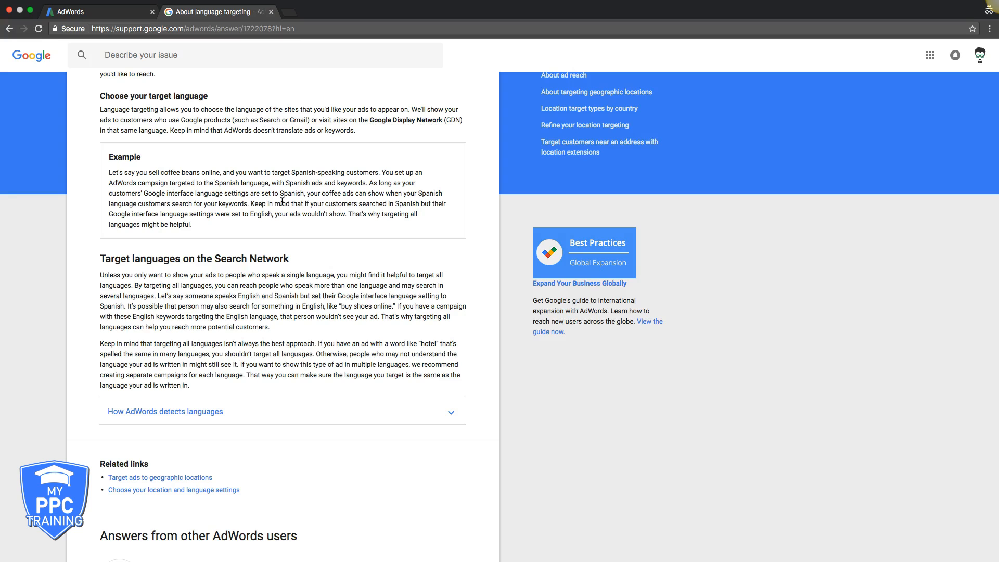
pyautogui.moveTo(299, 426)
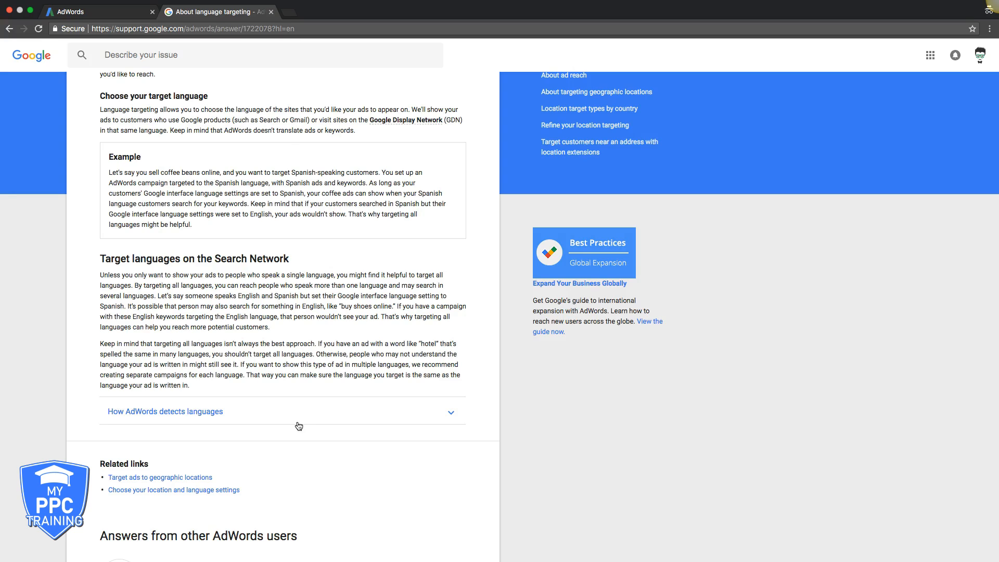
pyautogui.moveTo(179, 295)
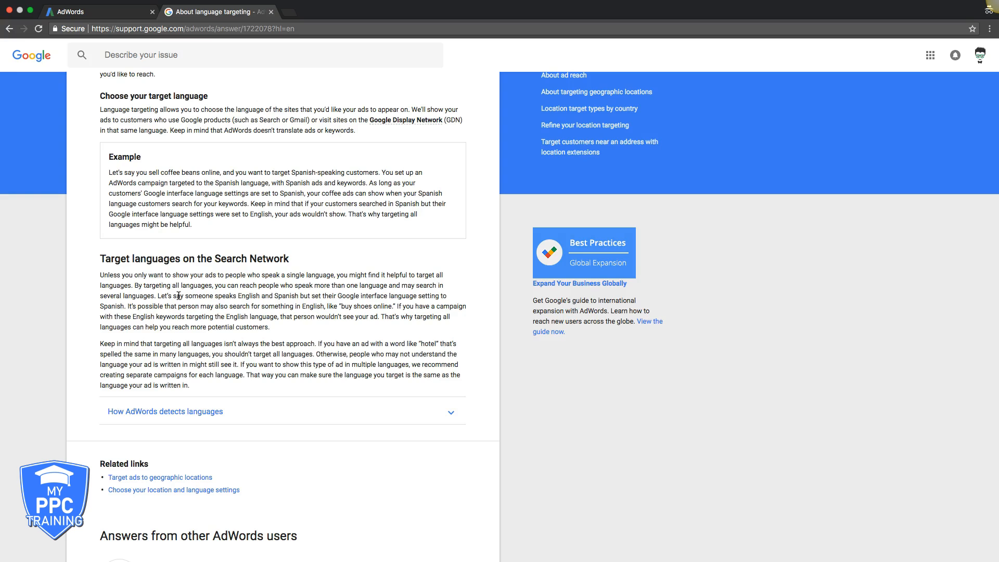
pyautogui.scroll(3)
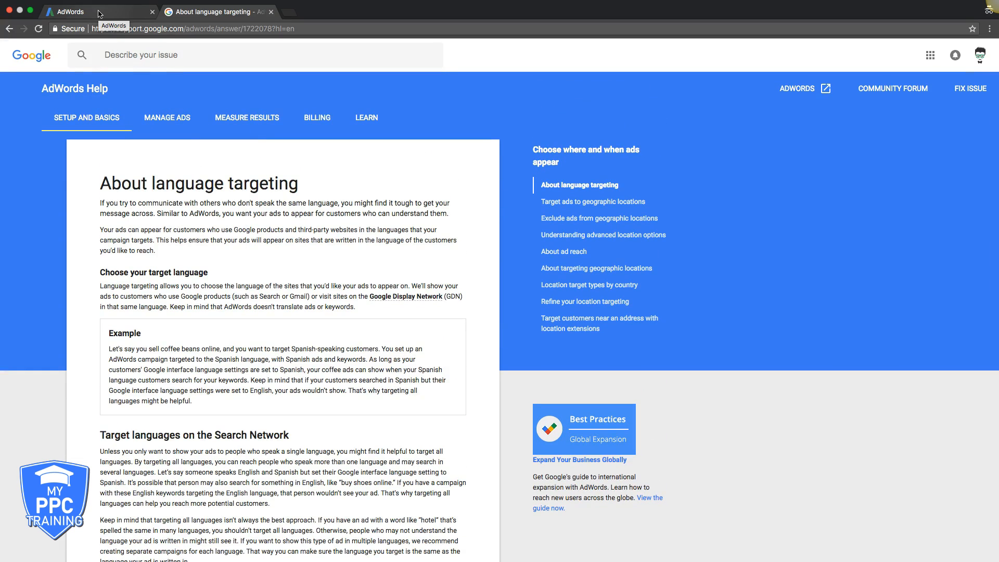
pyautogui.click(70, 12)
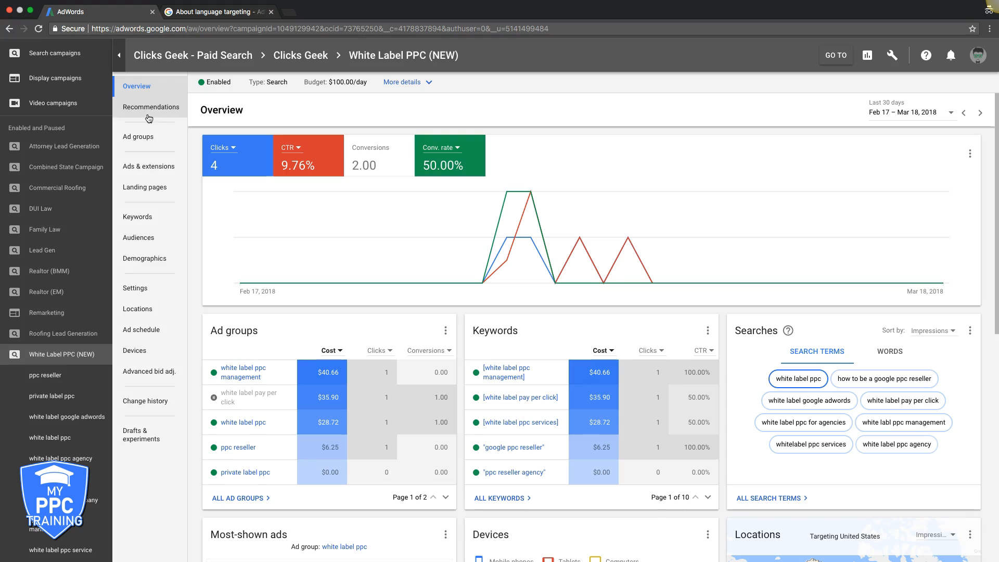
pyautogui.click(135, 289)
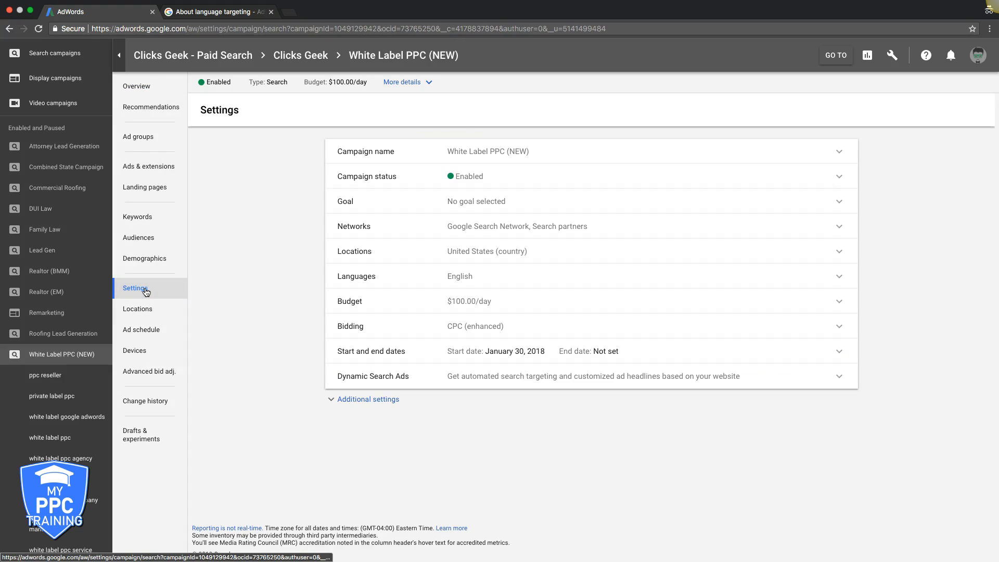
pyautogui.moveTo(382, 282)
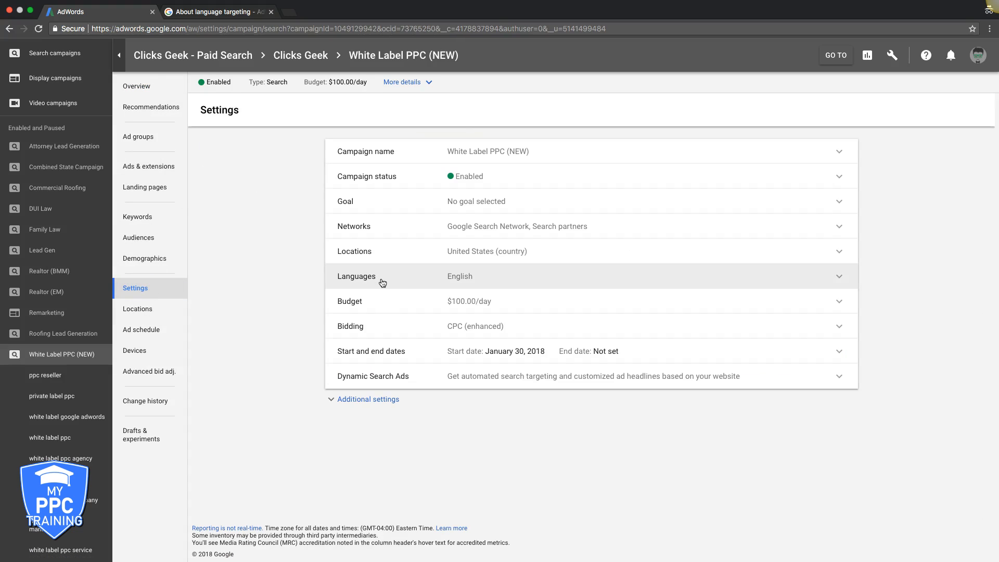
# Expand the Languages setting, showing English as the targeted language.
pyautogui.click(381, 276)
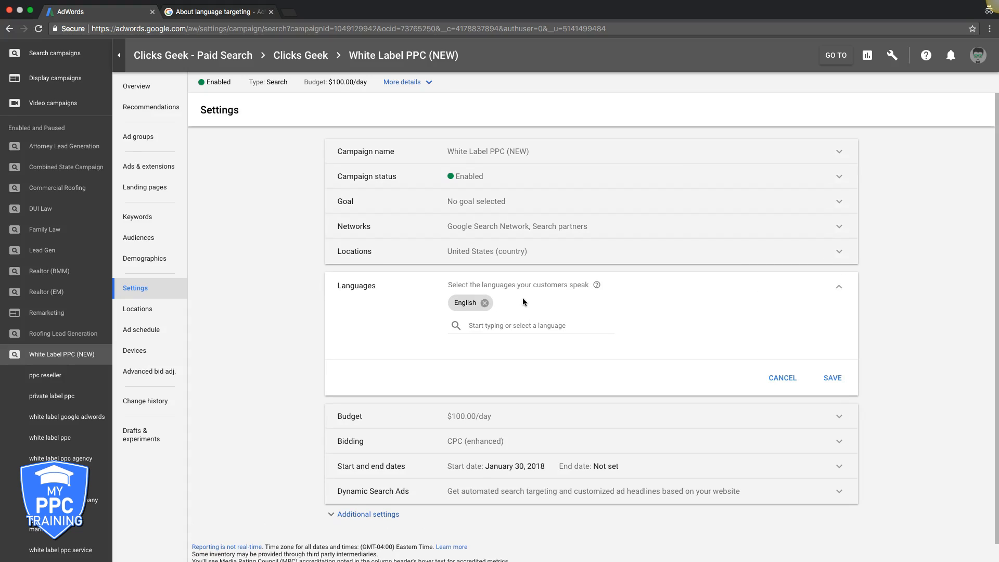
pyautogui.moveTo(596, 285)
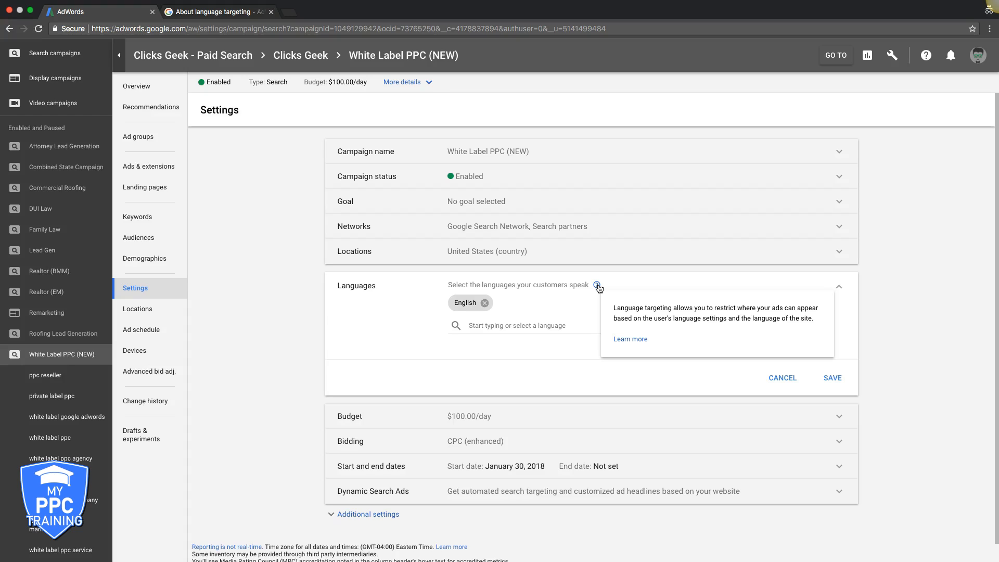
pyautogui.moveTo(490, 326)
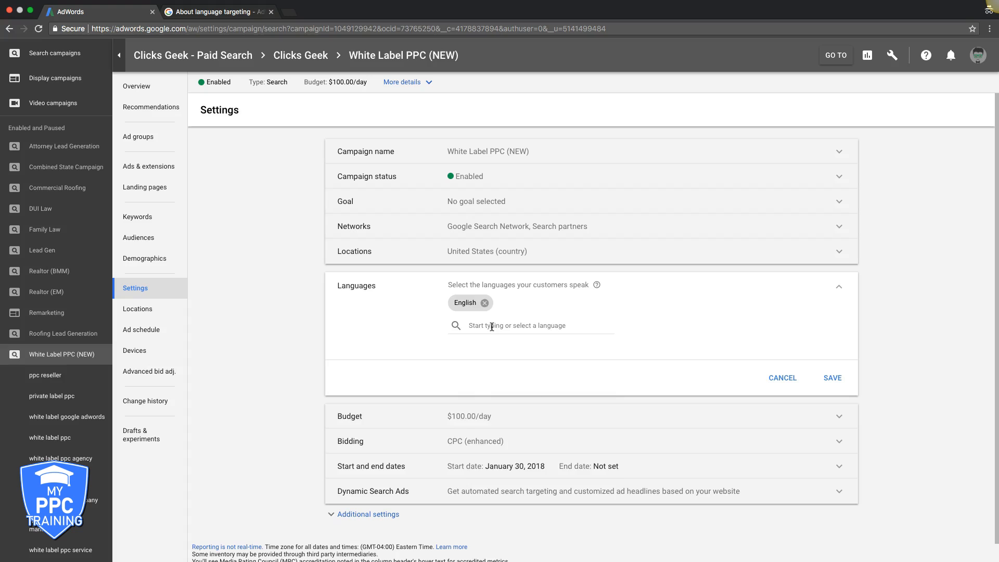
# Browse the full language dropdown list, leaving English as the only selection.
pyautogui.click(517, 325)
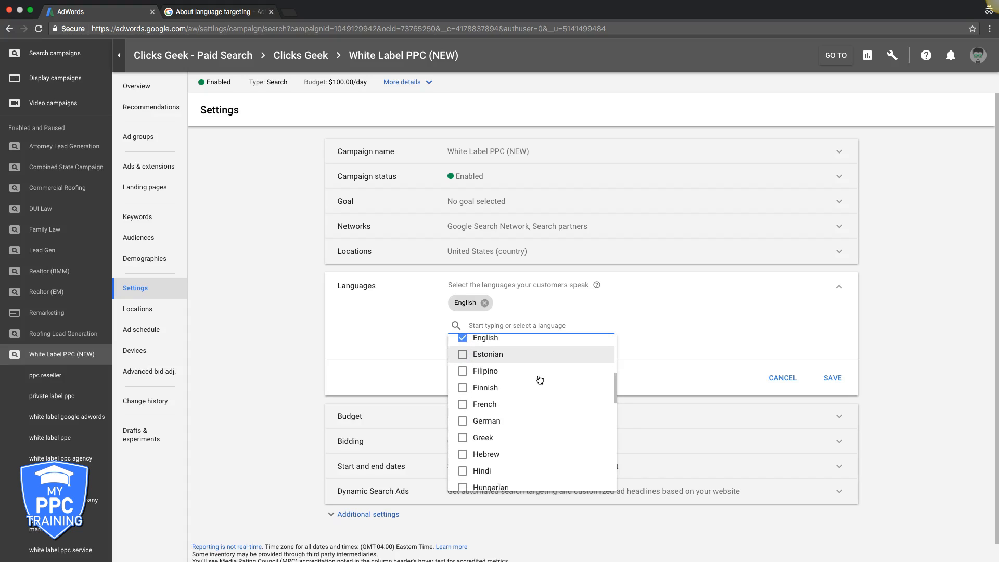
pyautogui.scroll(-3)
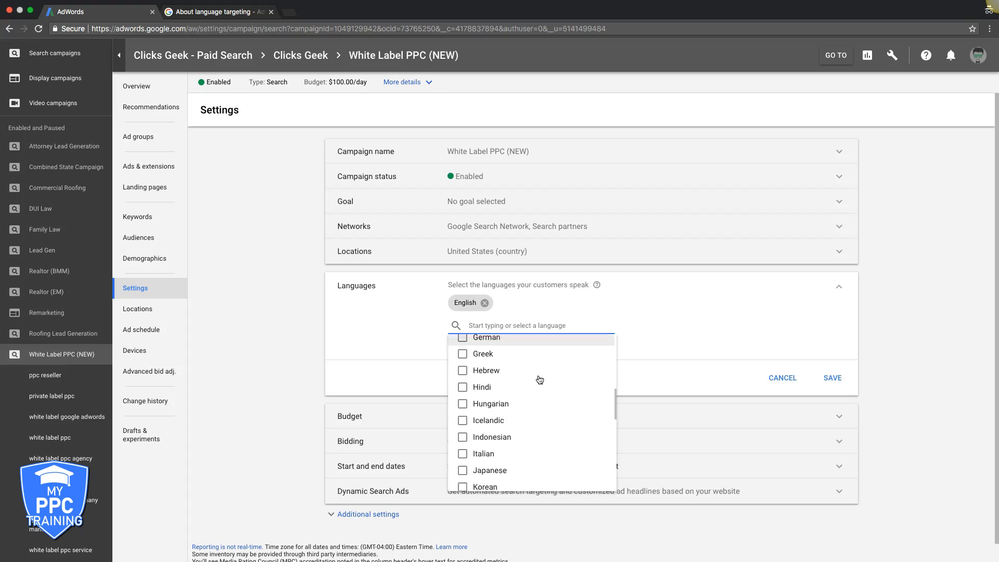
pyautogui.scroll(-3)
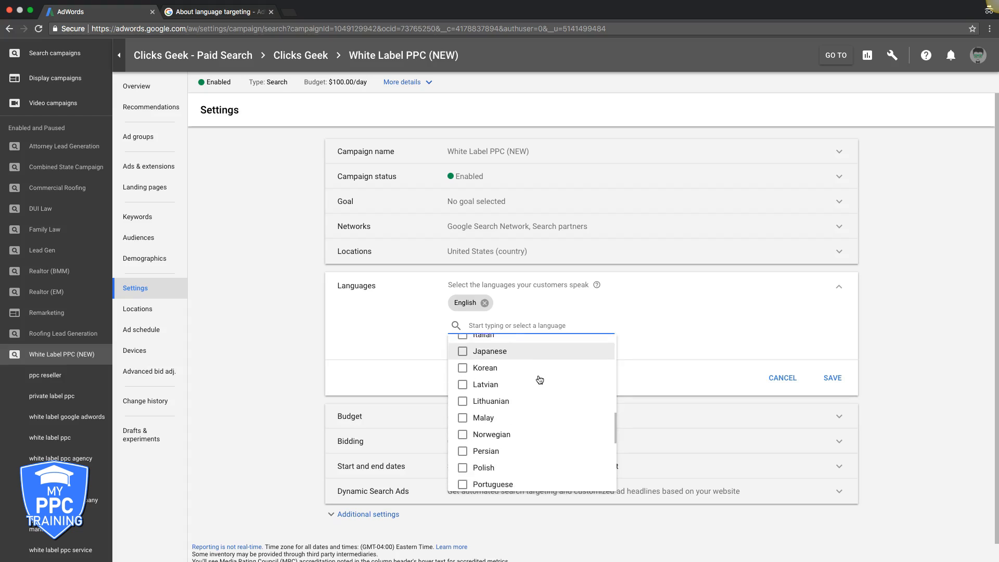
pyautogui.scroll(-3)
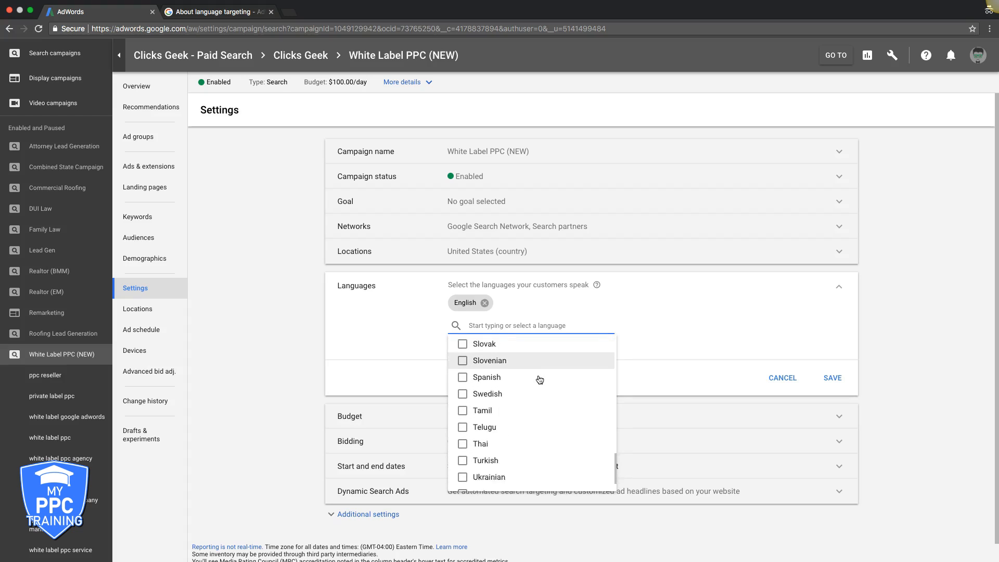
pyautogui.scroll(-3)
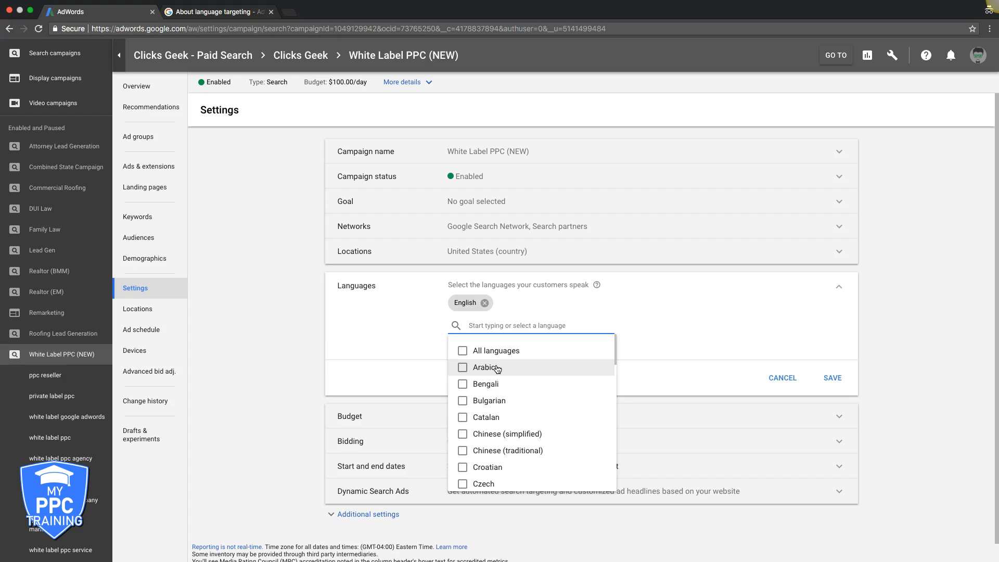
pyautogui.moveTo(506, 421)
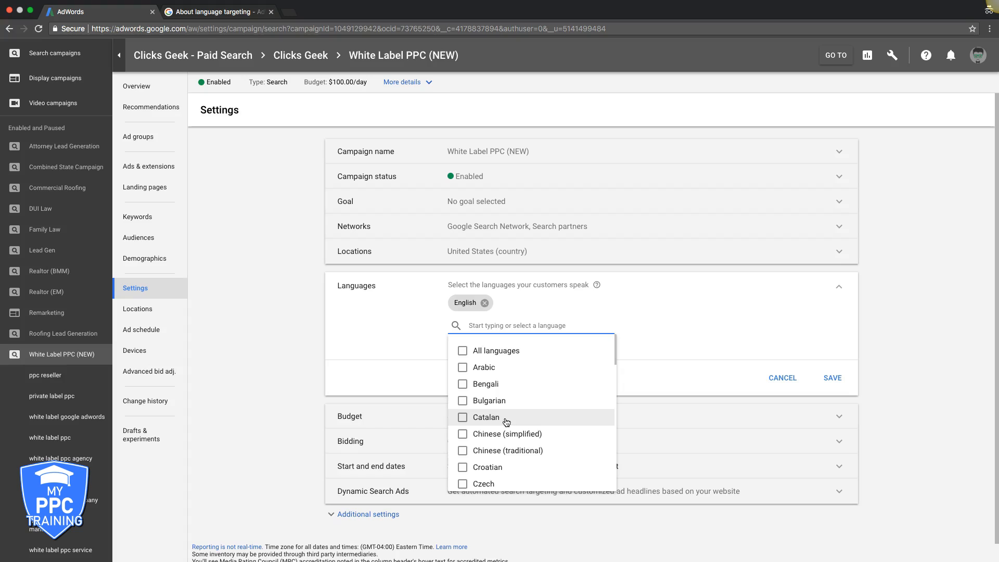
pyautogui.moveTo(503, 437)
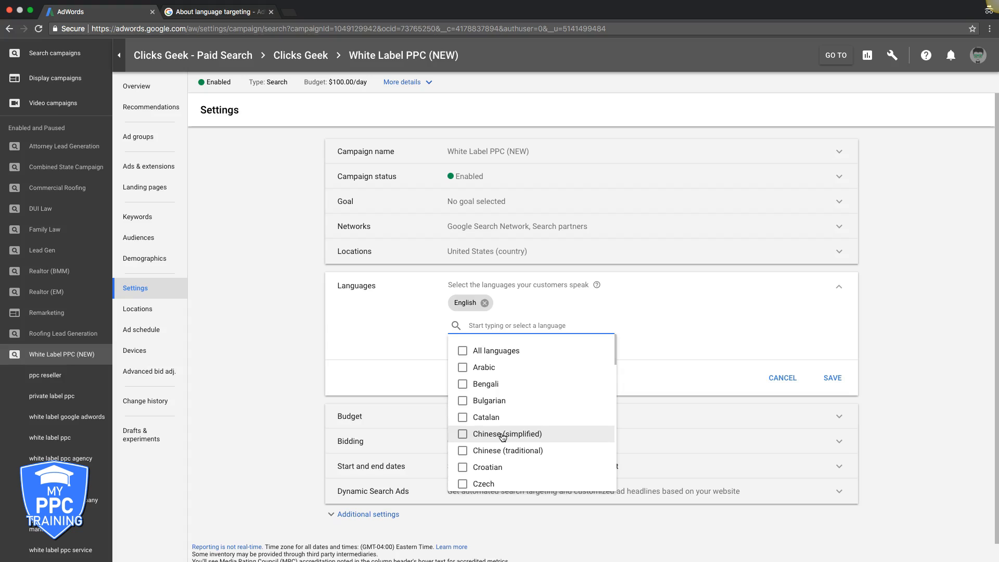
pyautogui.scroll(-3)
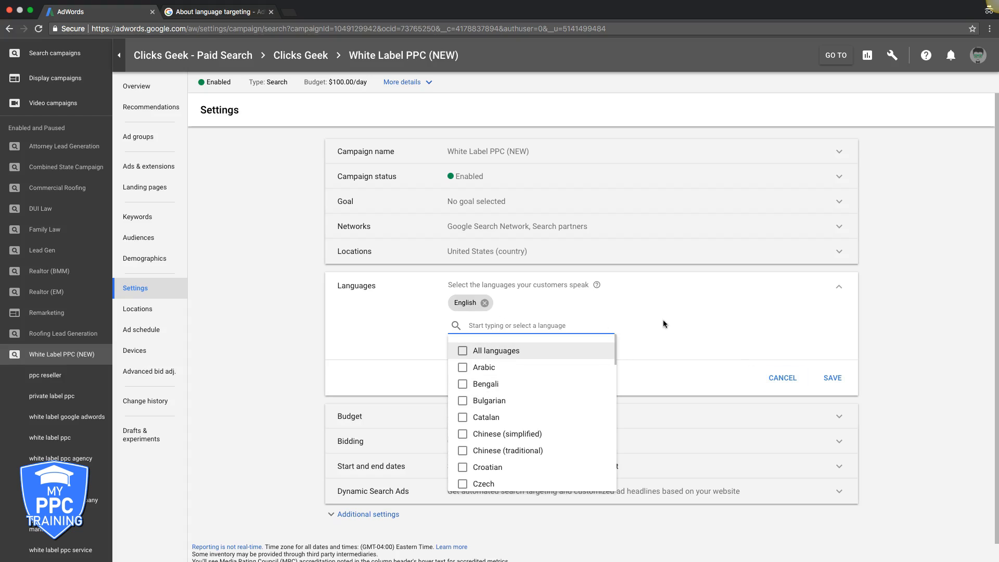
pyautogui.moveTo(688, 373)
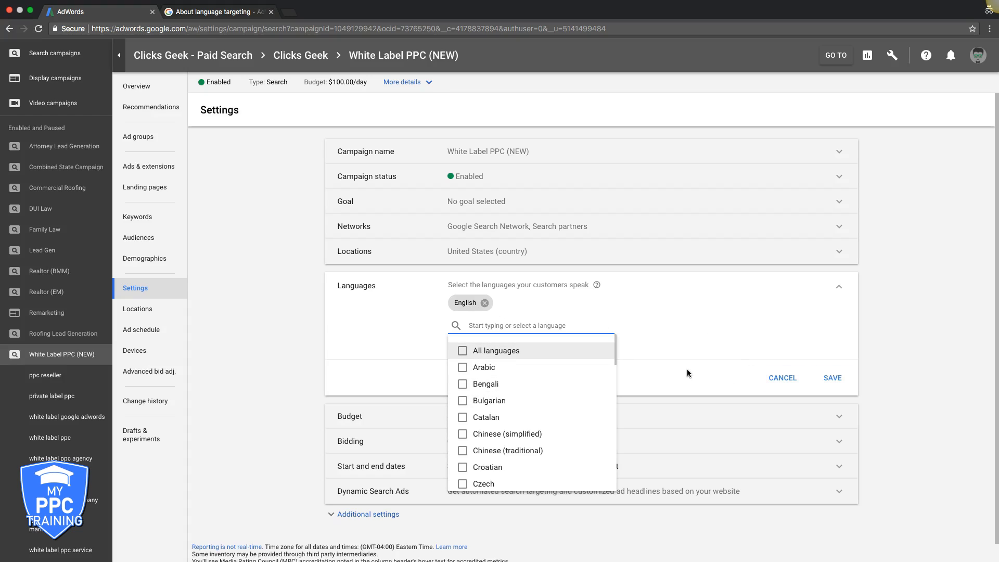
pyautogui.moveTo(669, 377)
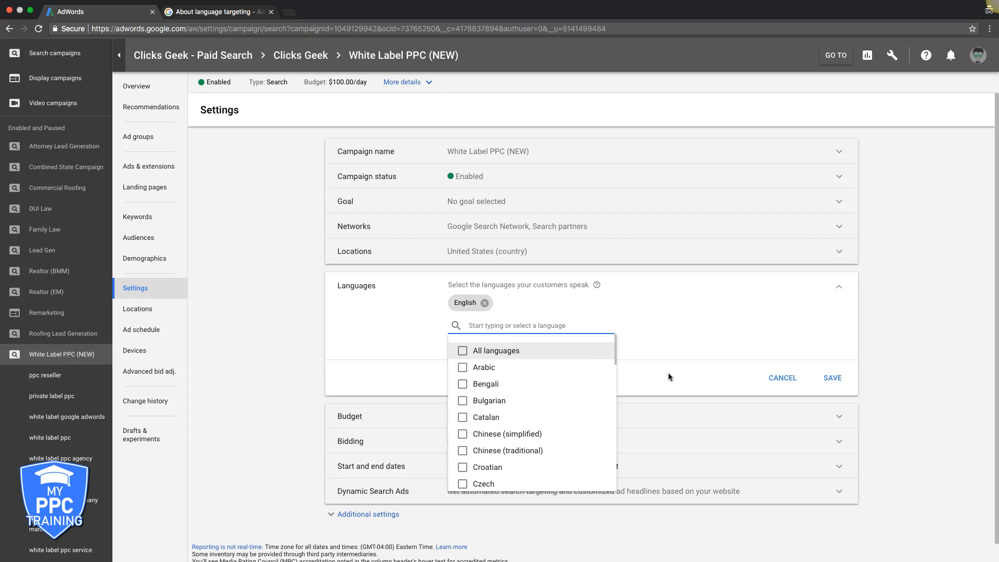